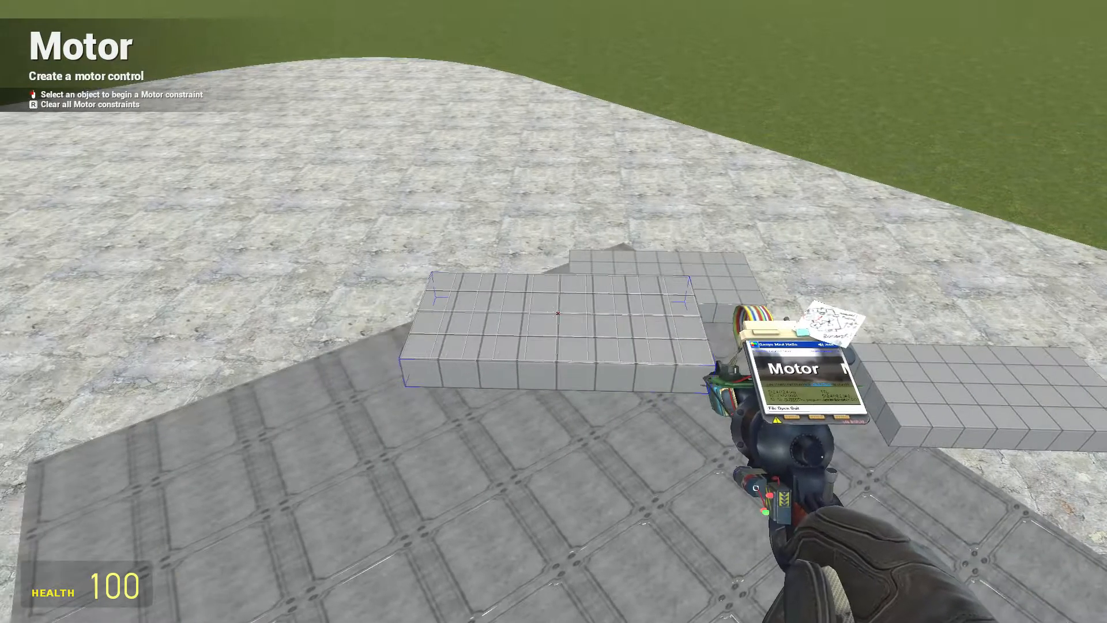
Attach a motor between the plate and the ground and spin it to scatter the plates
key(q)
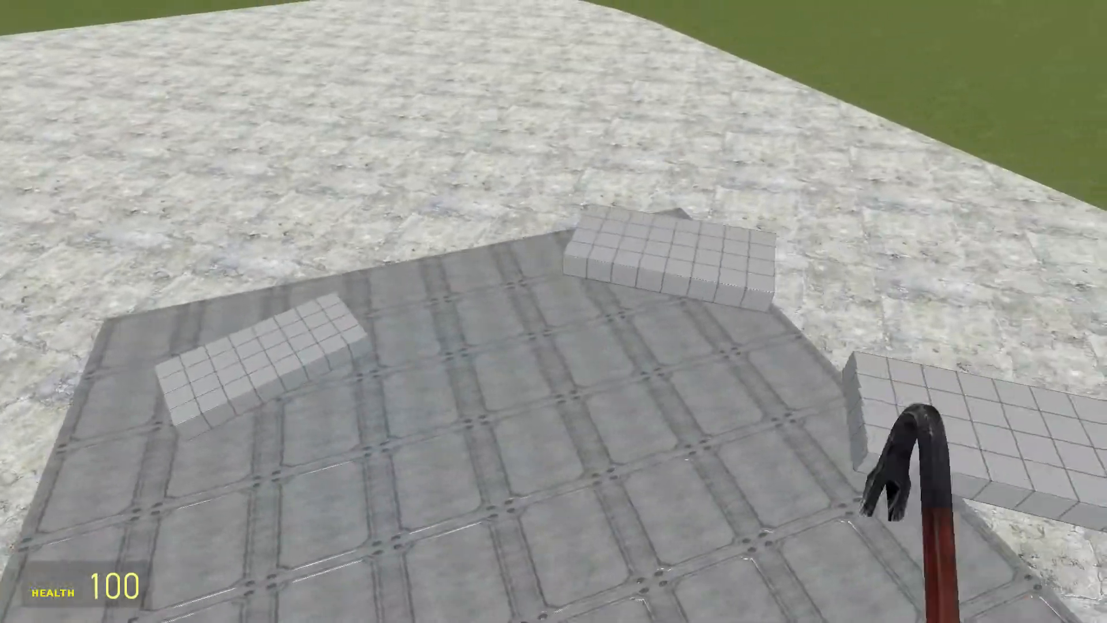
Review the Motor tool's Torque slider near 990, then undo the two motors
key(q)
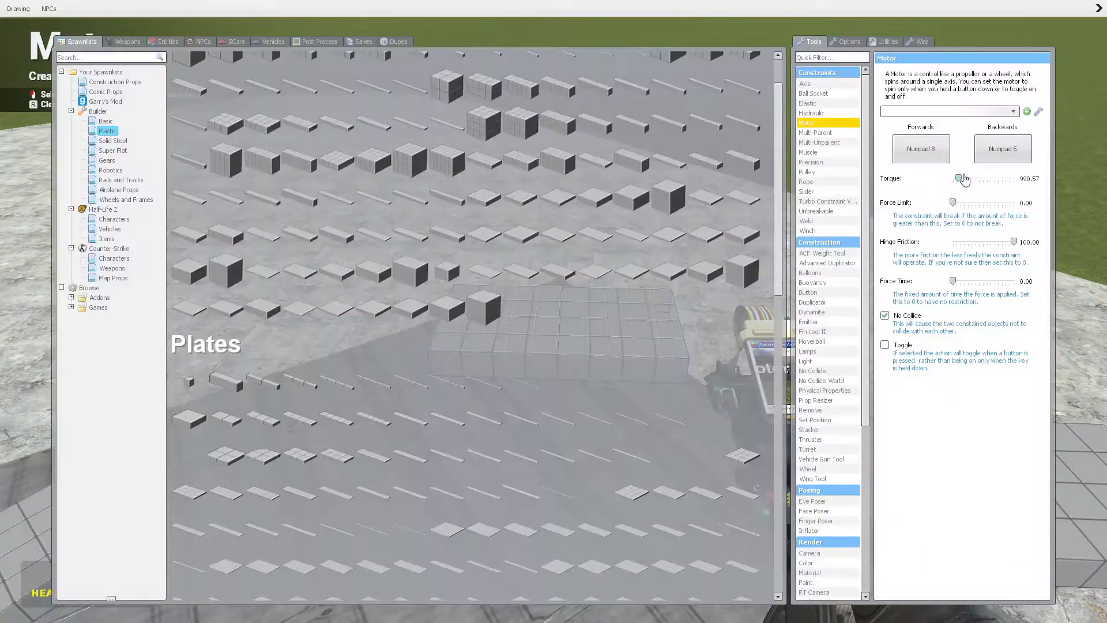
key(q)
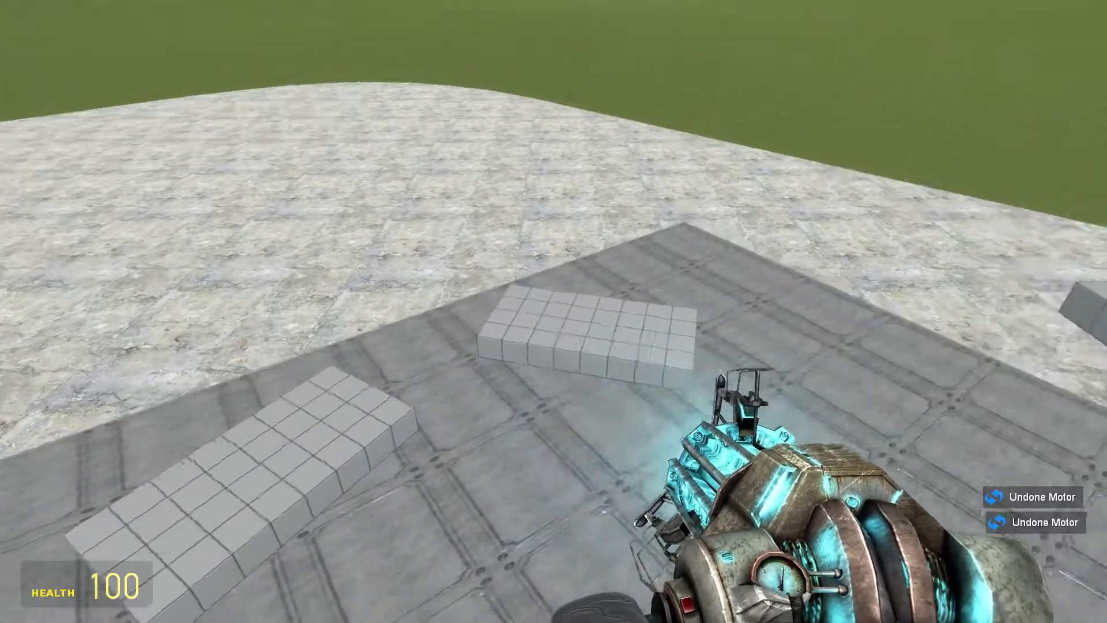
Turn the plate on the floor and undo the extra props, leaving a single plate
key(q)
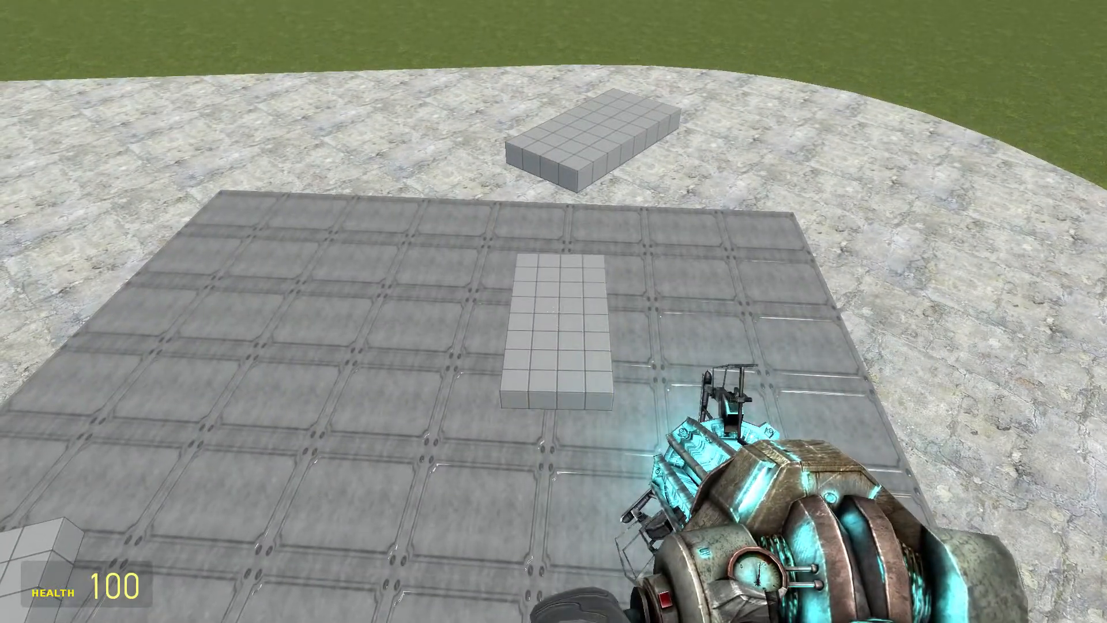
click(553, 311)
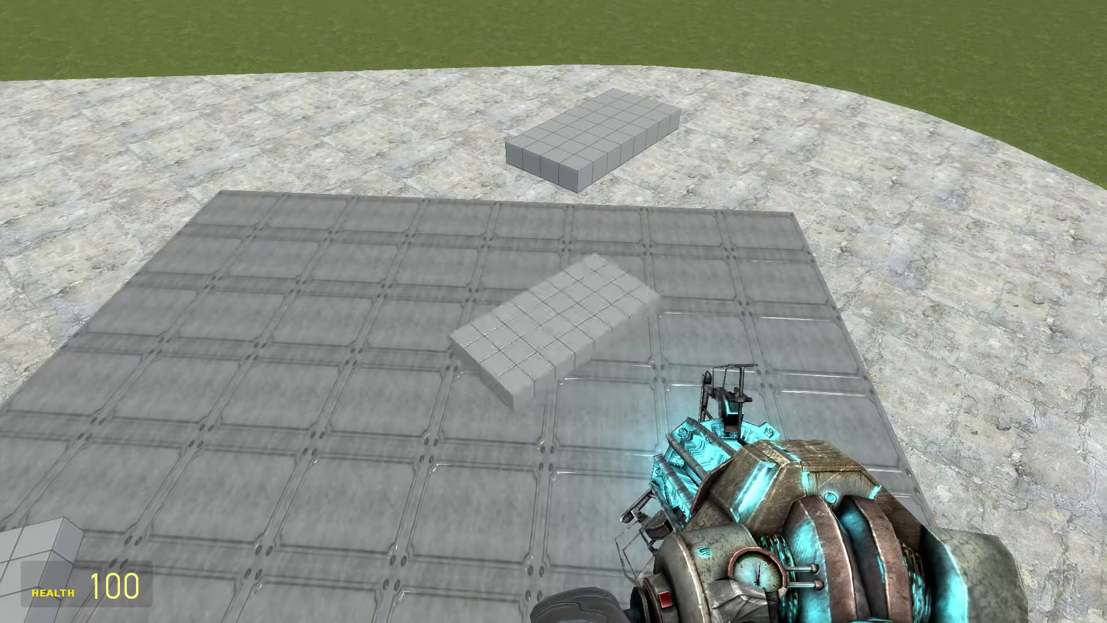
click(706, 424)
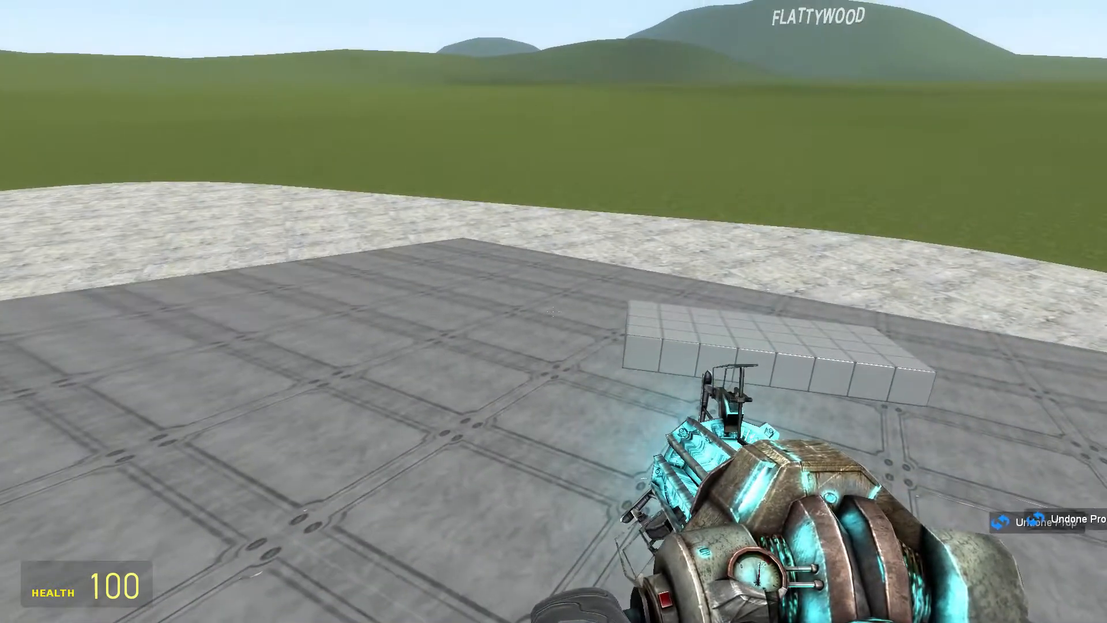
Attach a motor between the large plate and the ground and run it until the plate stands upright
key(q)
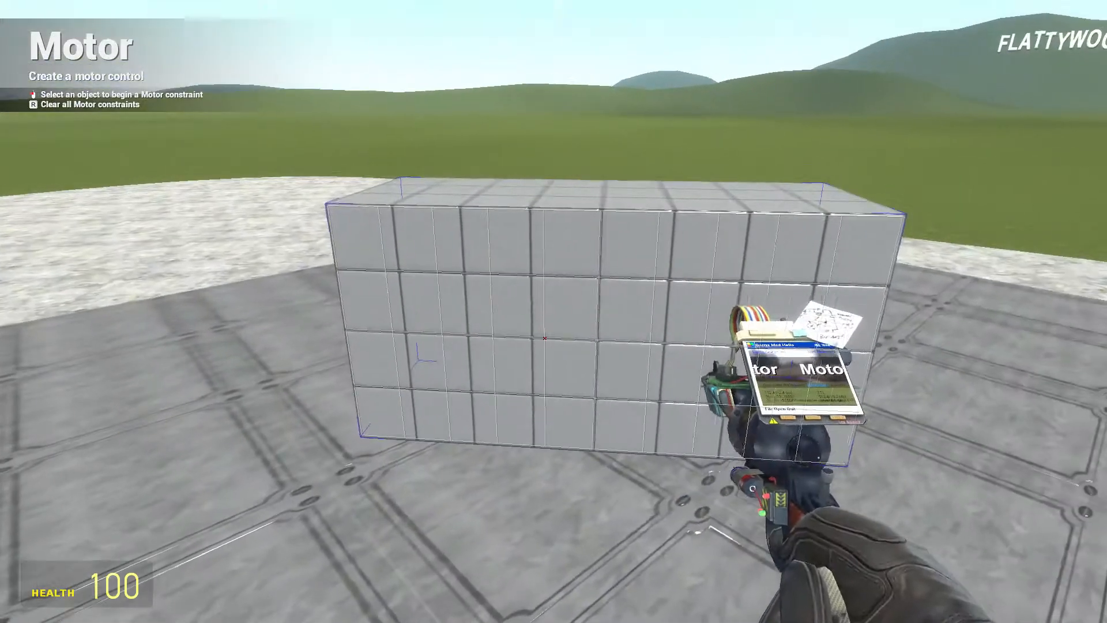
key(q)
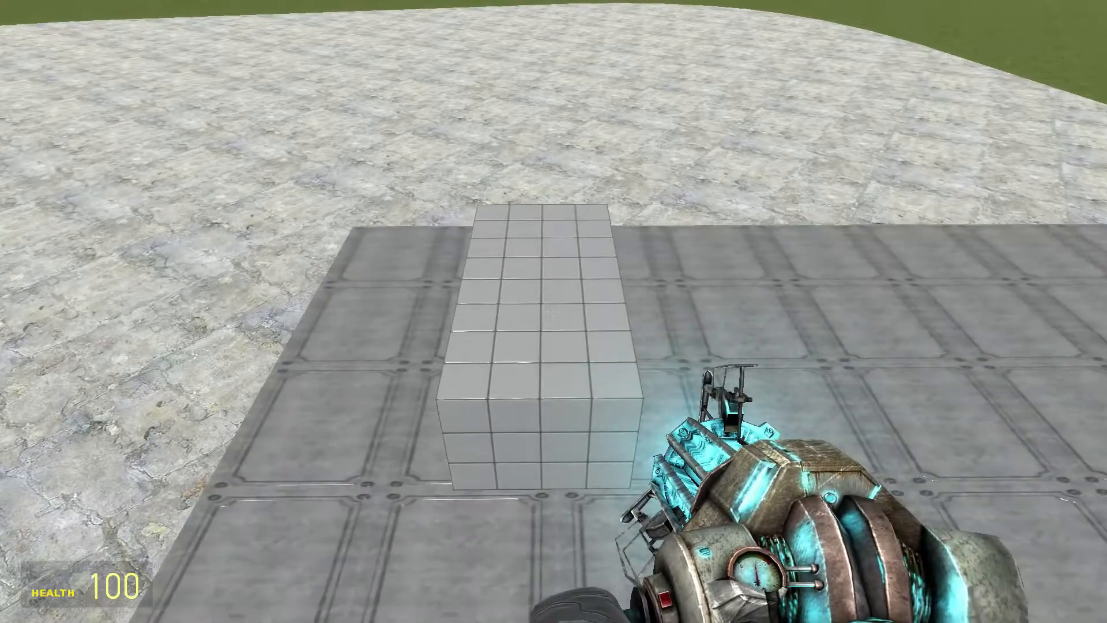
Set motor Torque to 10000 and Force Time to 1, and enable No Collide
key(q)
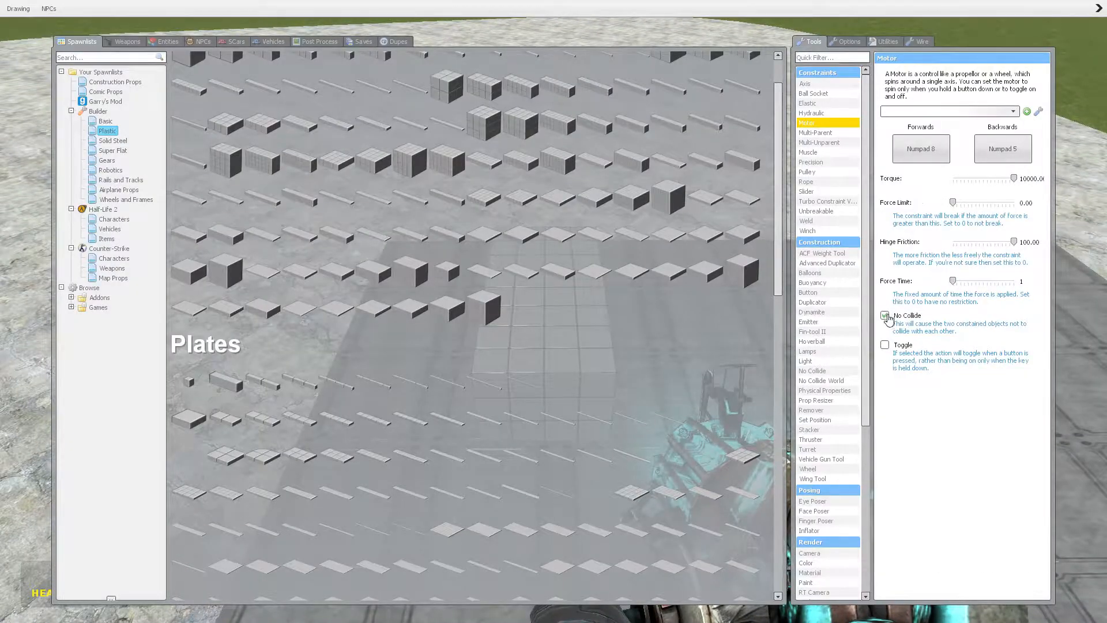
key(q)
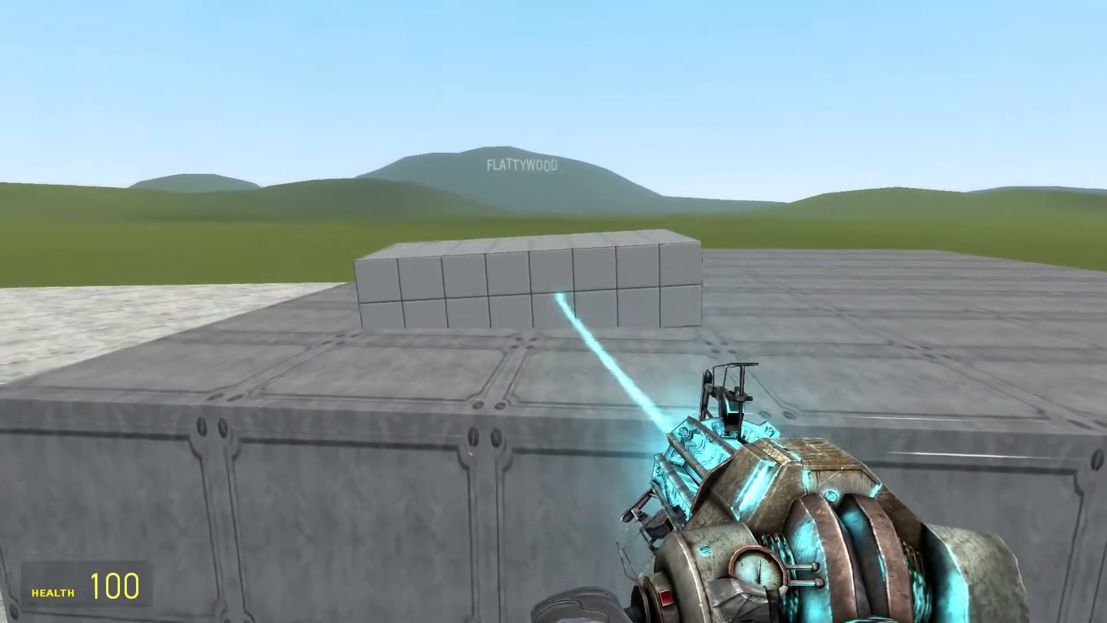
key(q)
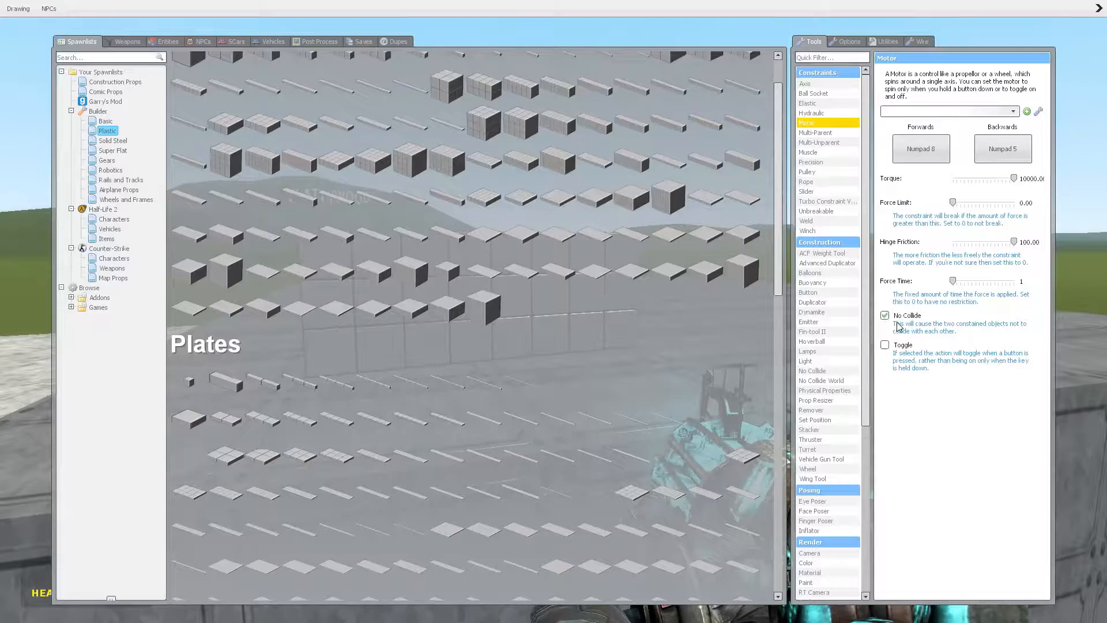
click(885, 315)
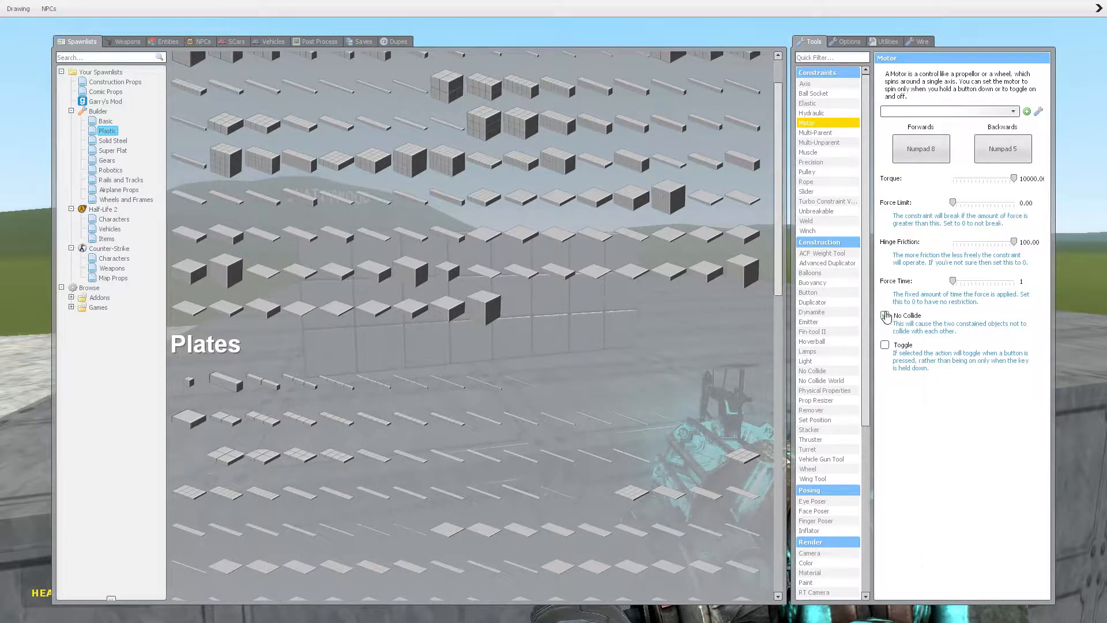
key(q)
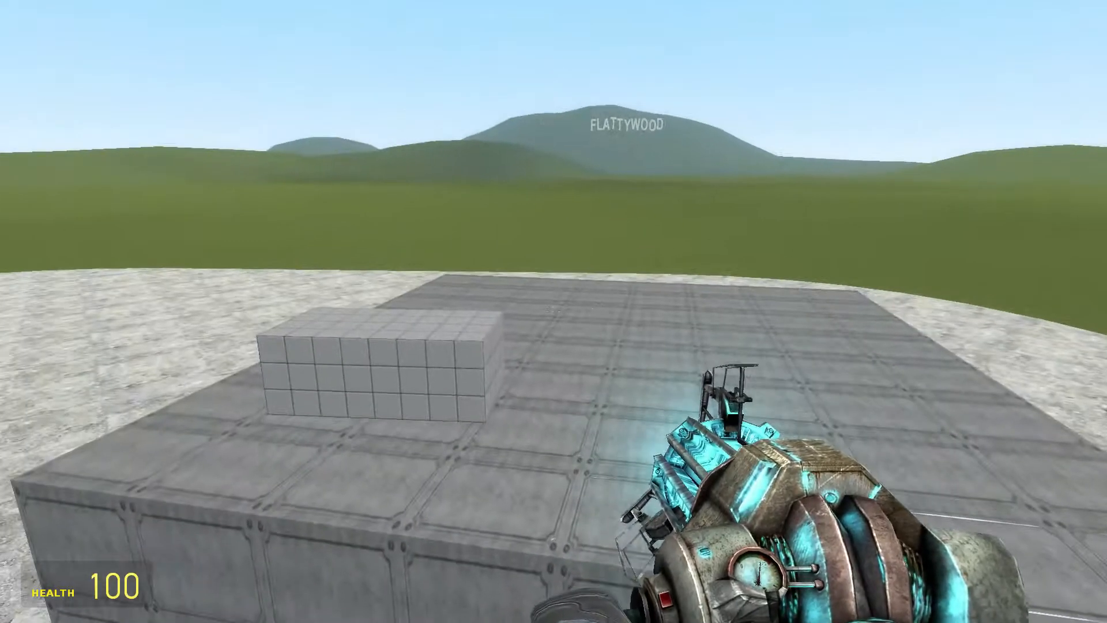
Enable Toggle mode for motors, test it on the plate, then undo that motor
key(q)
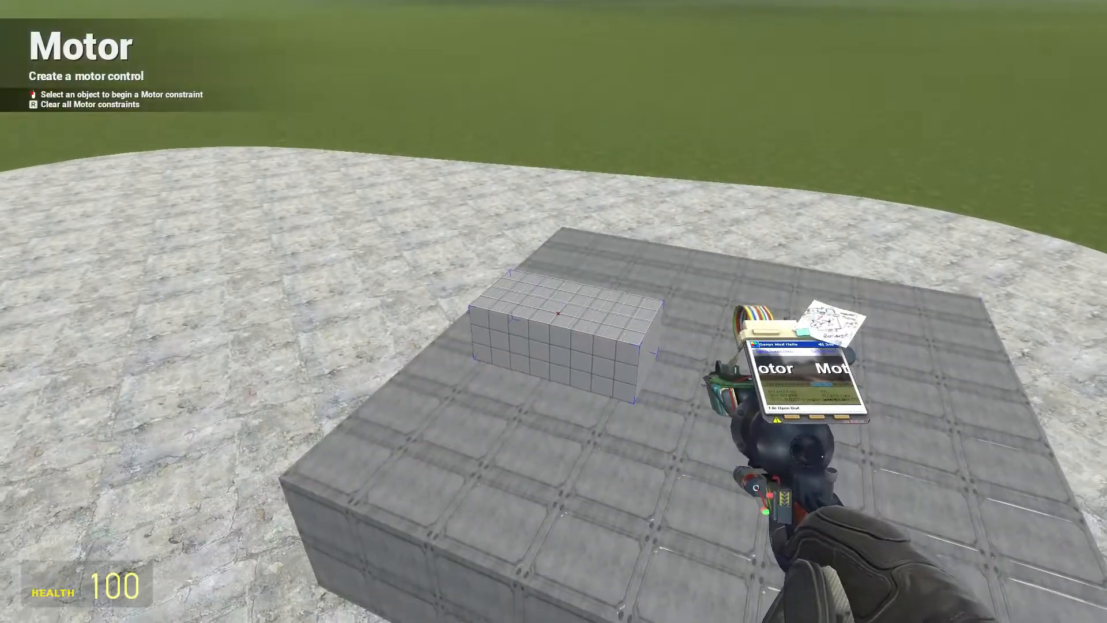
key(q)
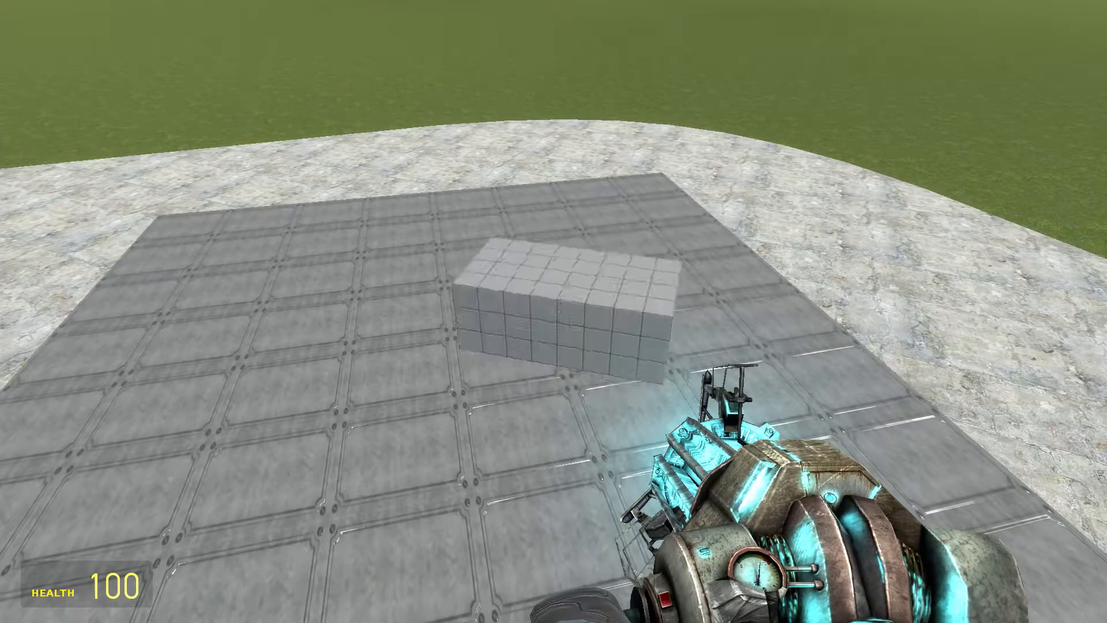
key(q)
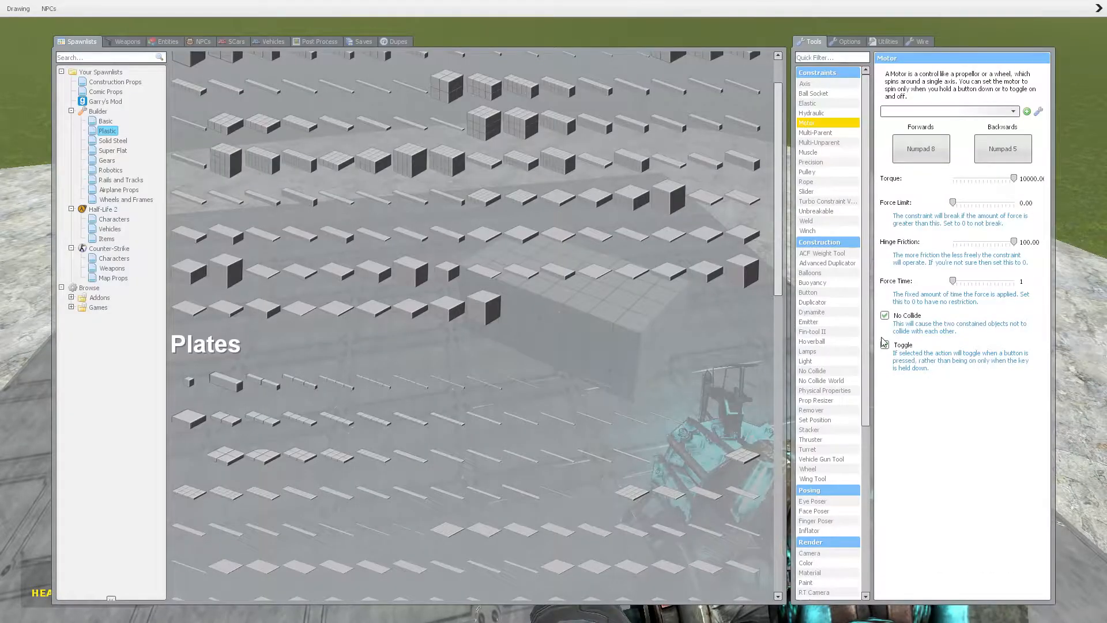
click(885, 344)
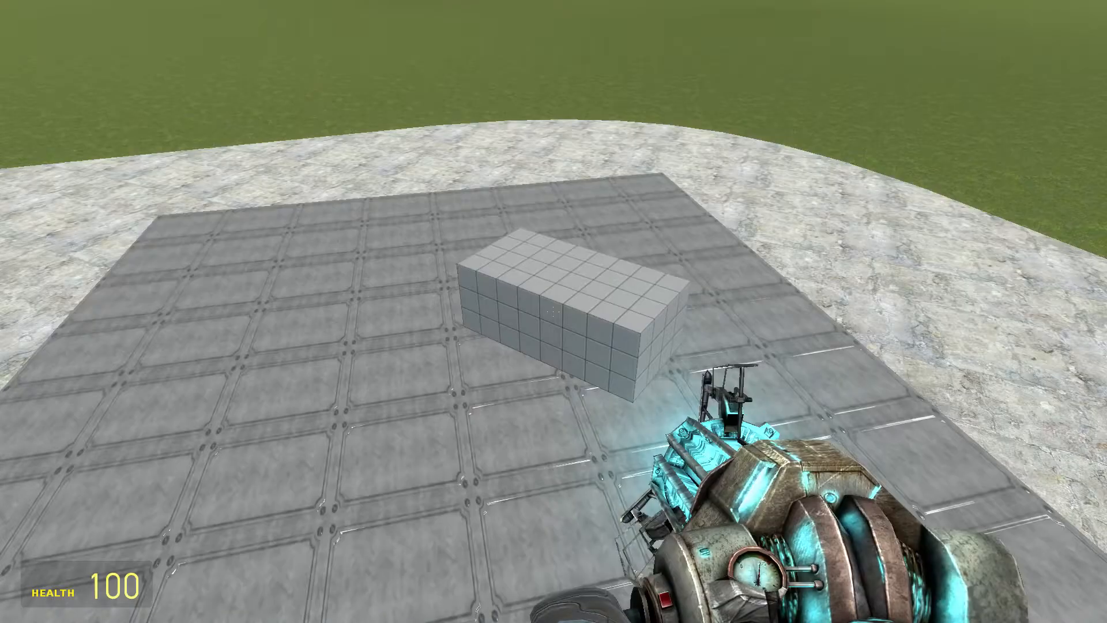
key(q)
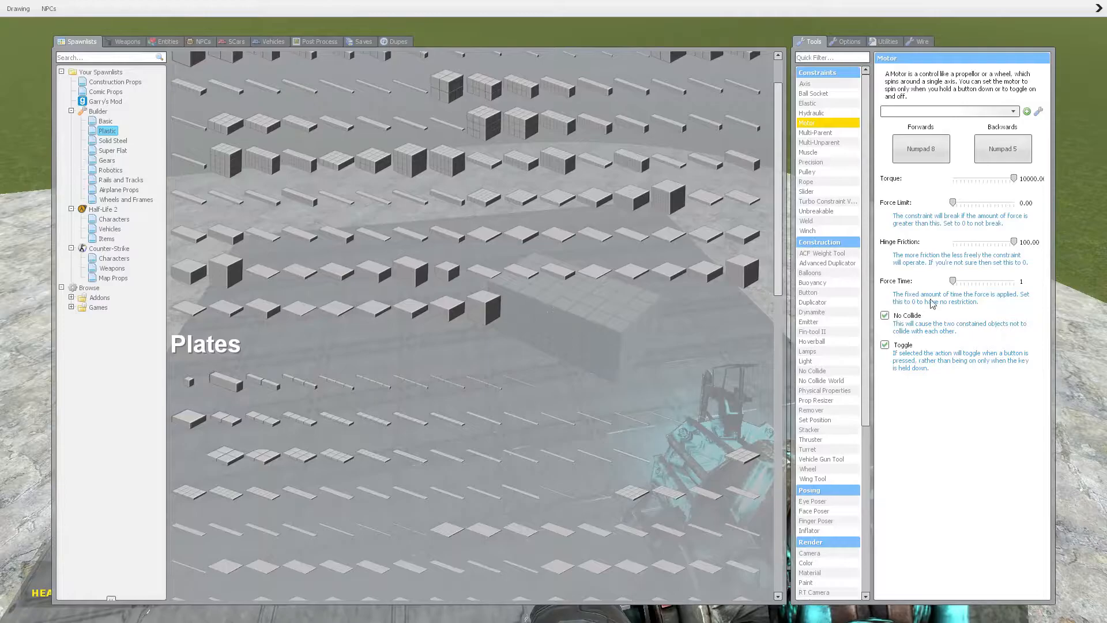
key(z)
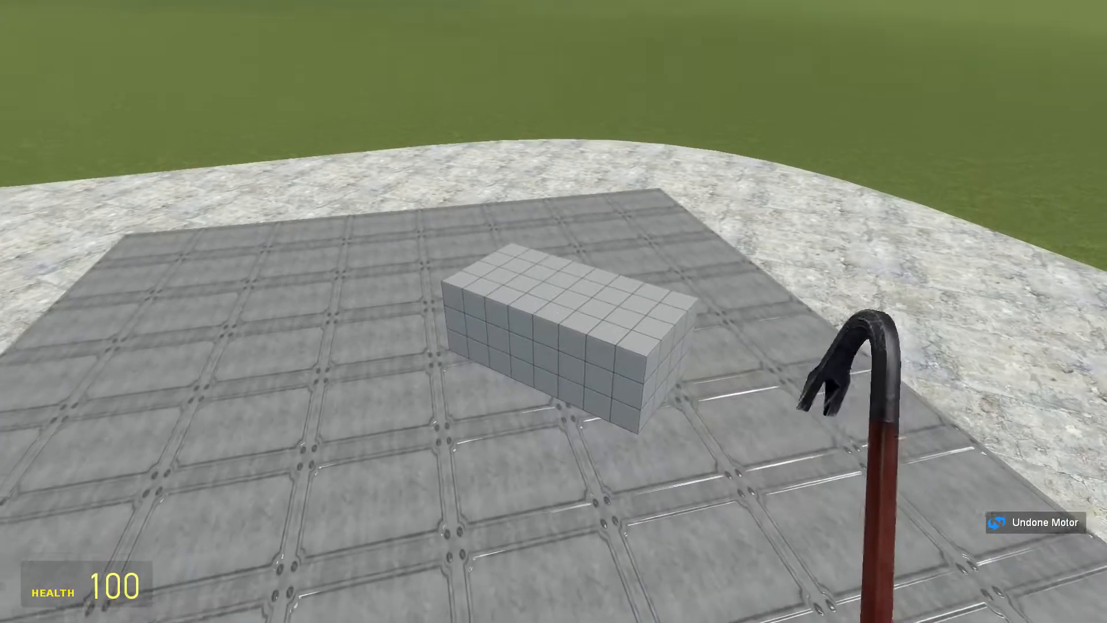